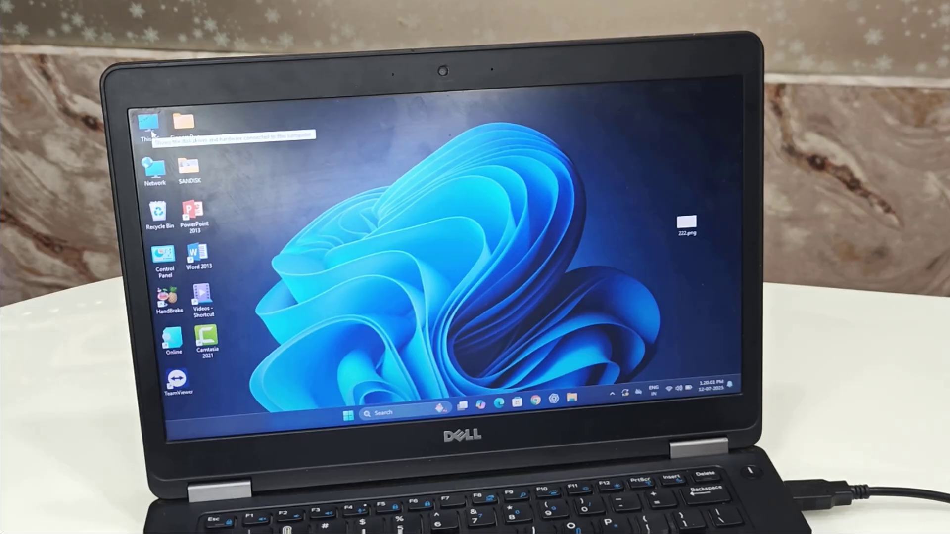
Right-click This PC on the desktop to bring up its Manage option.
right_click(147, 127)
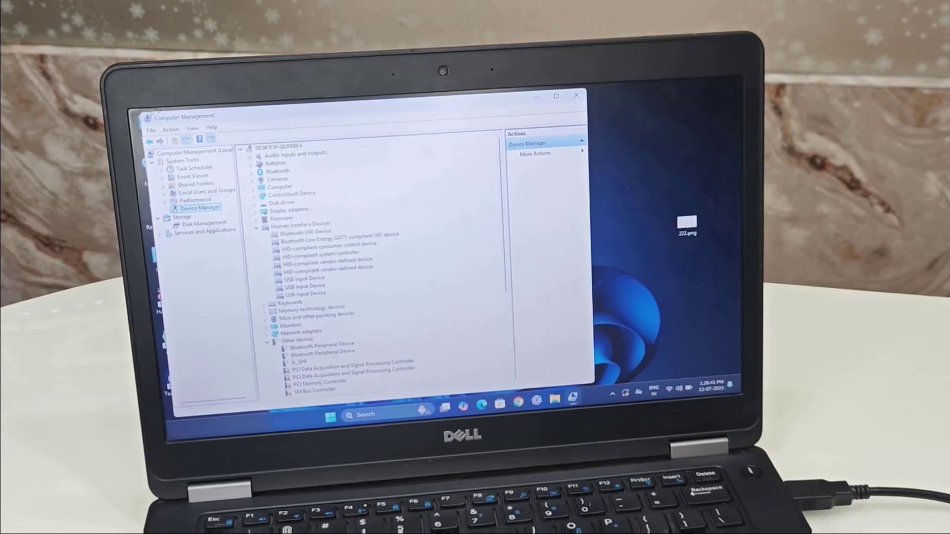
Open the Human Interface Devices Properties dialog on its General tab.
double_click(298, 227)
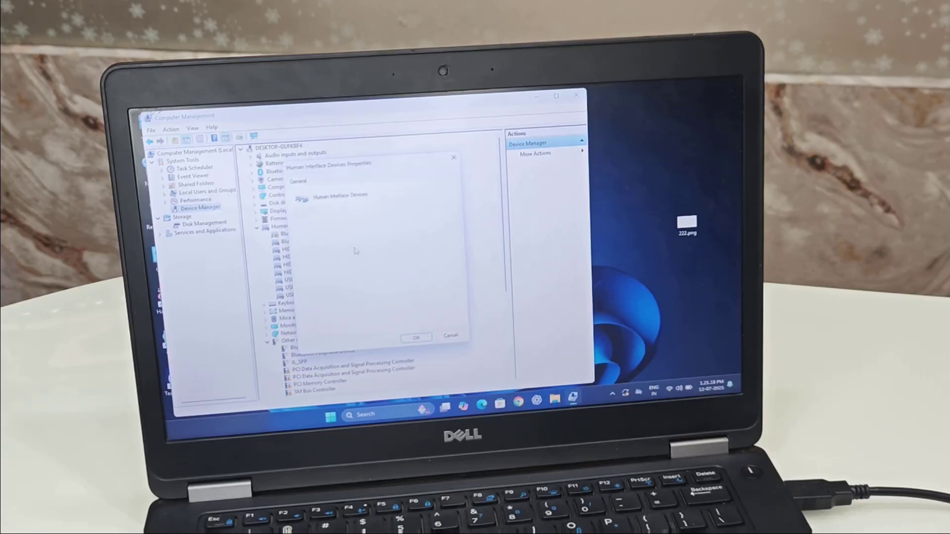
mouse_move(369, 223)
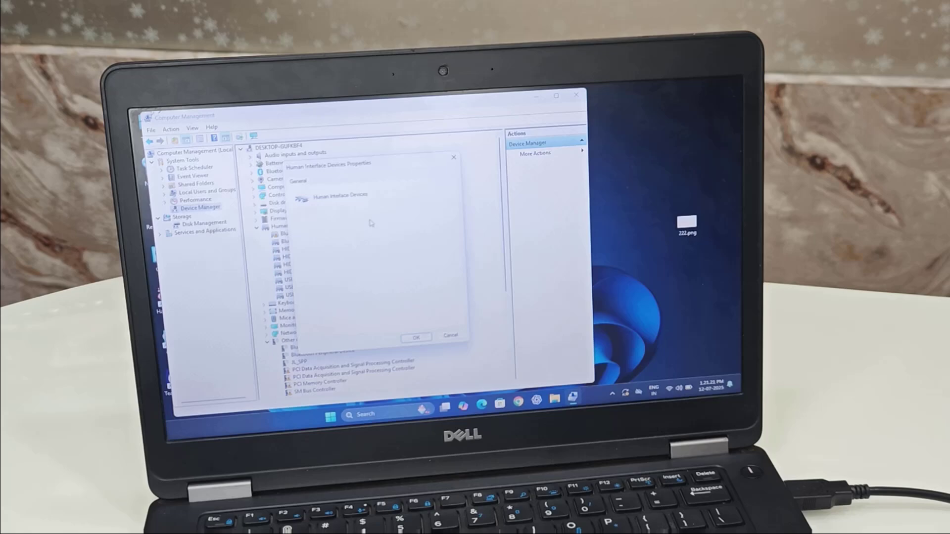
mouse_move(374, 219)
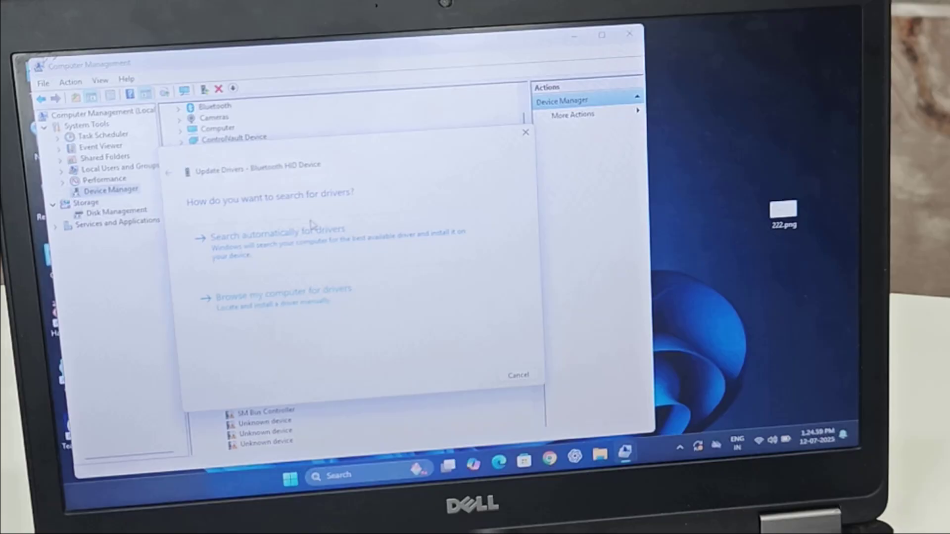
mouse_move(218, 219)
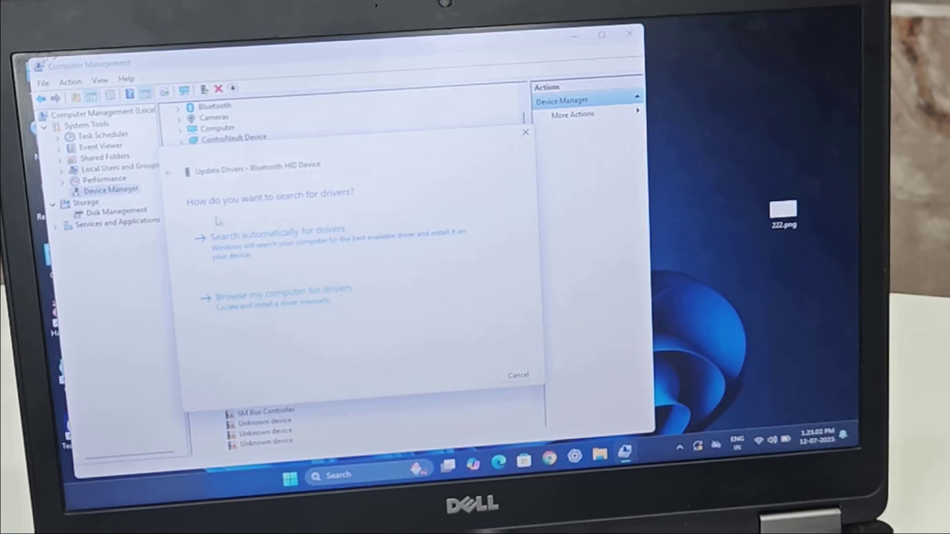